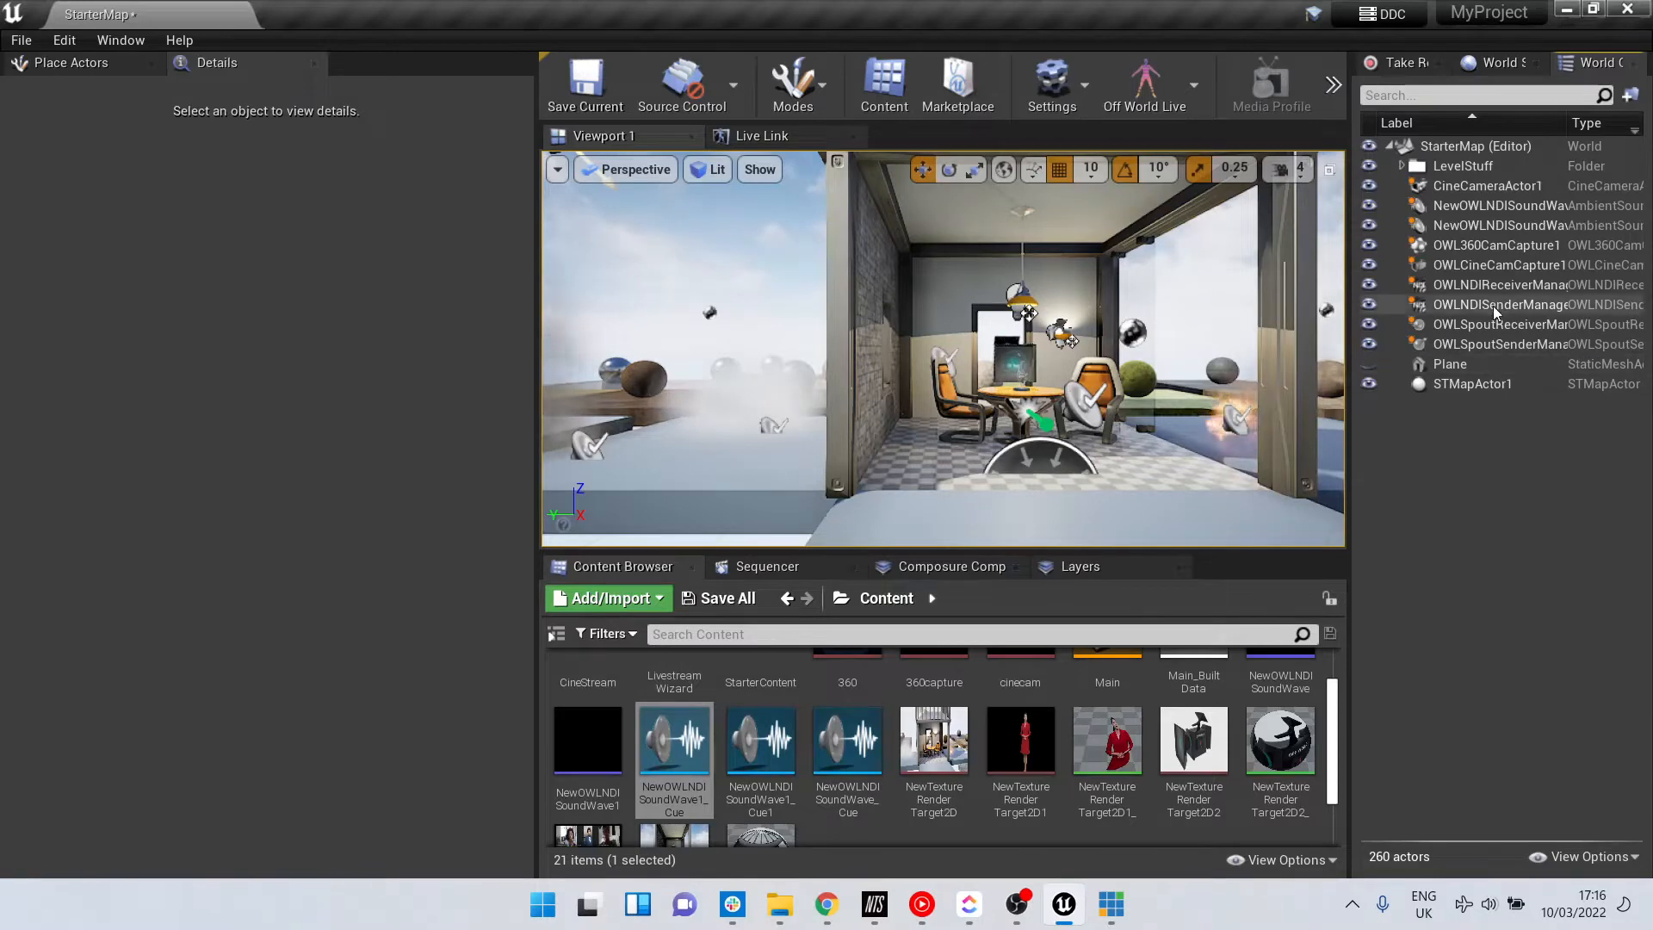
Select the OWLNDISenderManager actor from Off World Live to show its five NDI senders
click(1501, 304)
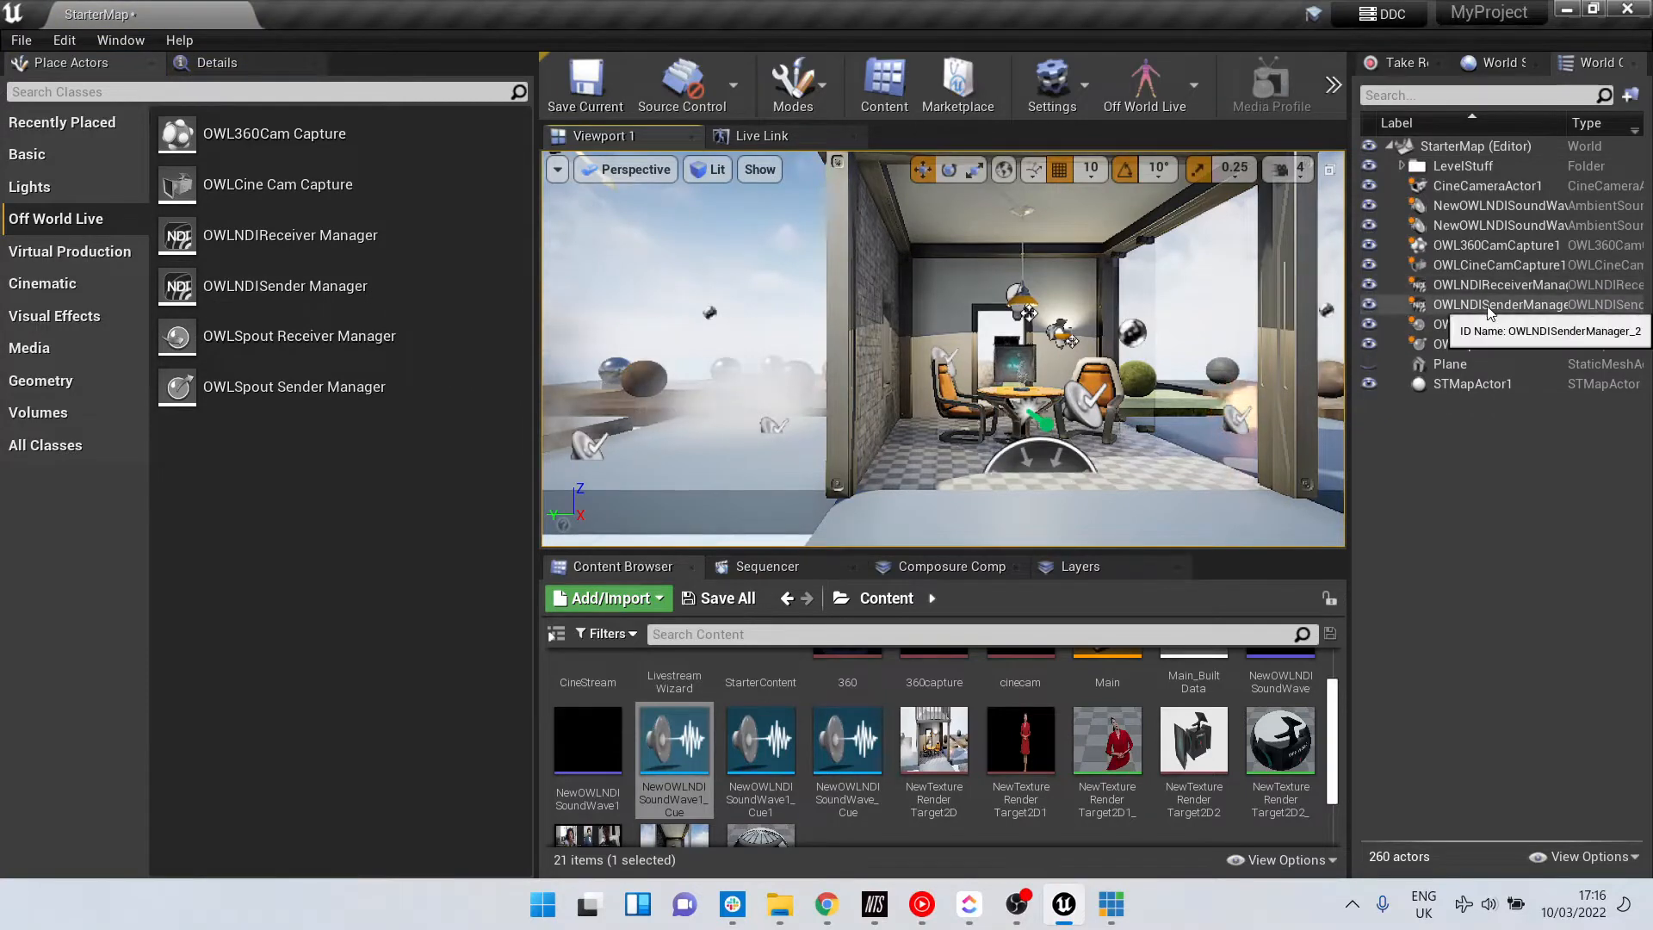
click(1501, 305)
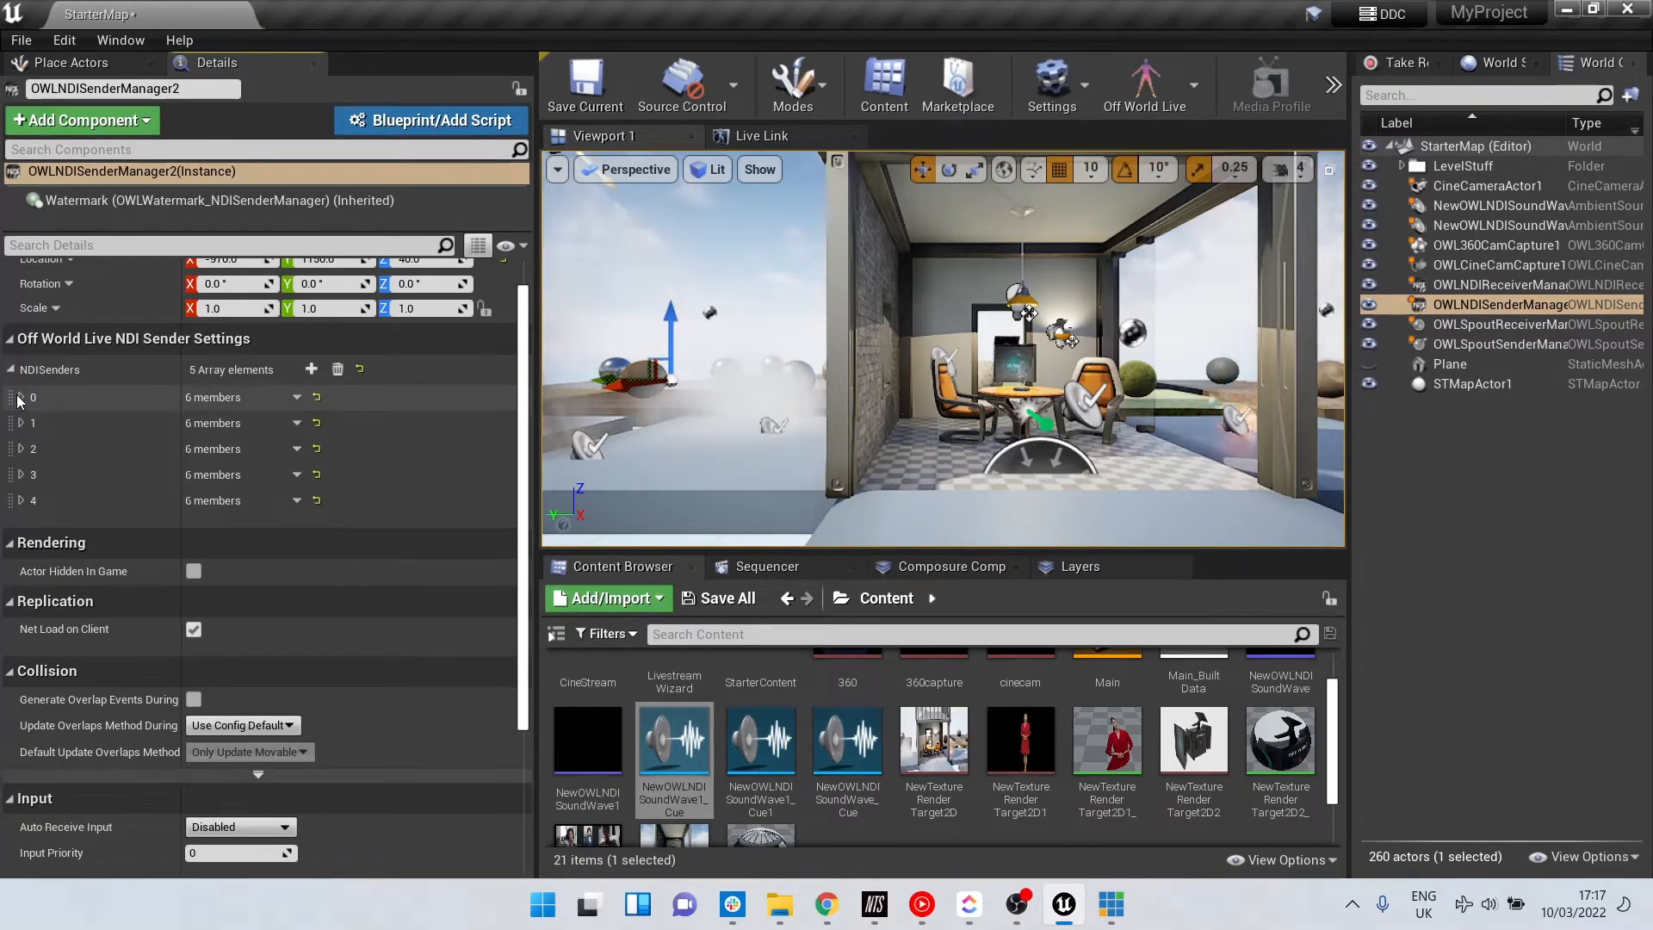
Expand NDI sender 0, showing test3 active with audio on the test render target
click(18, 396)
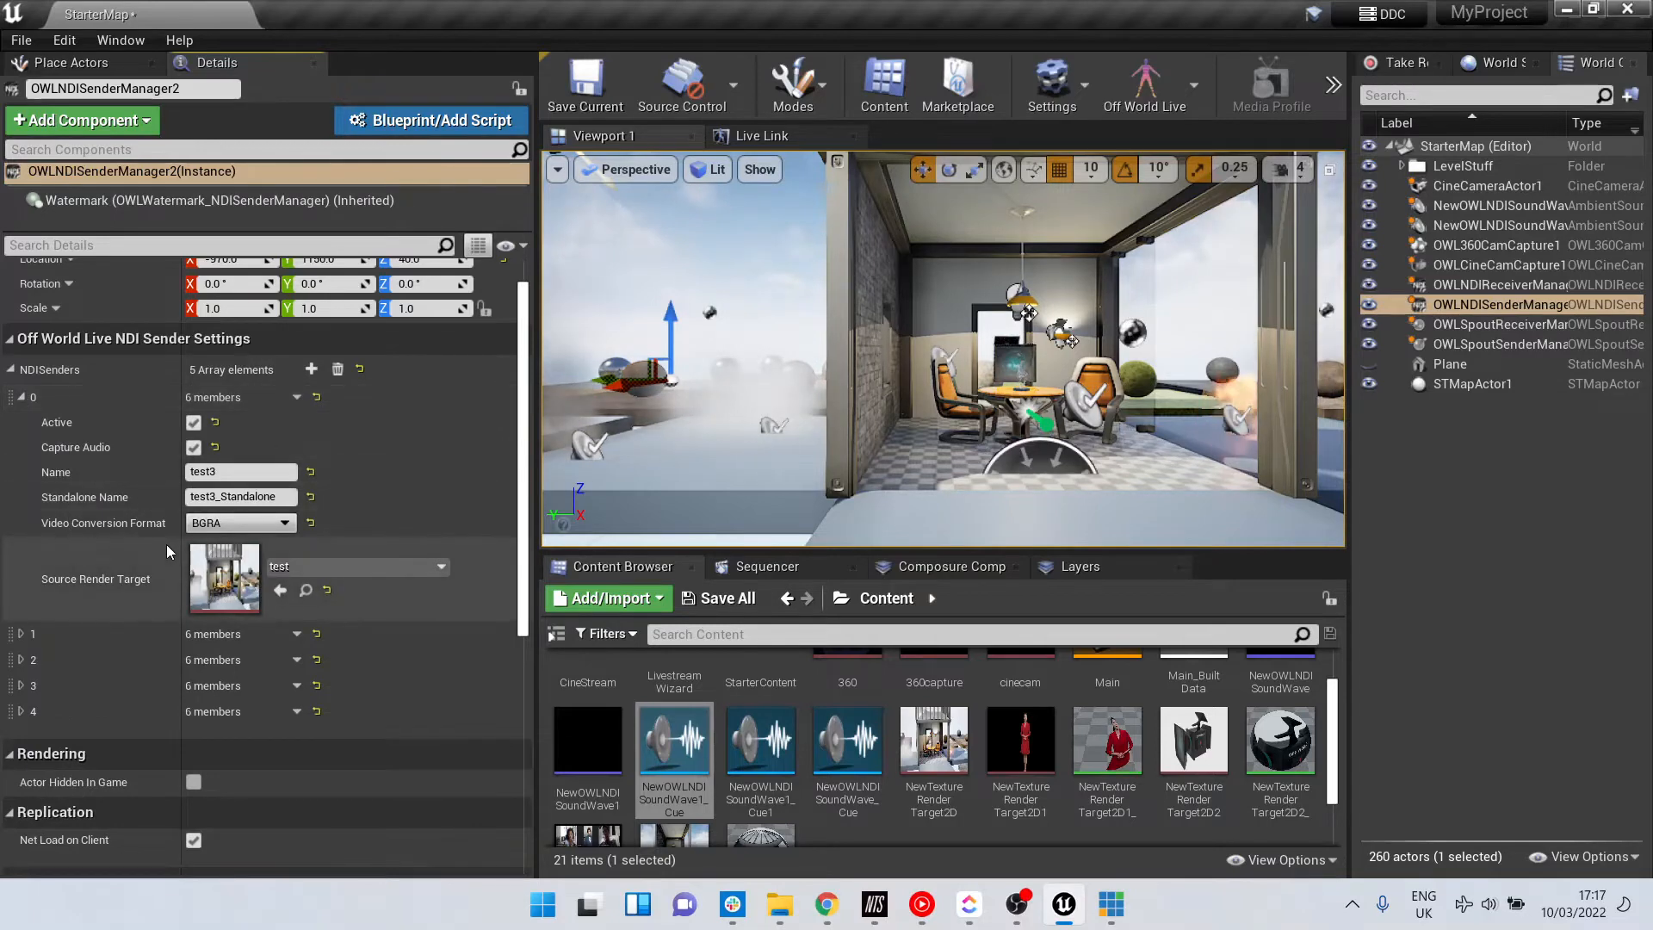
mouse_move(222, 579)
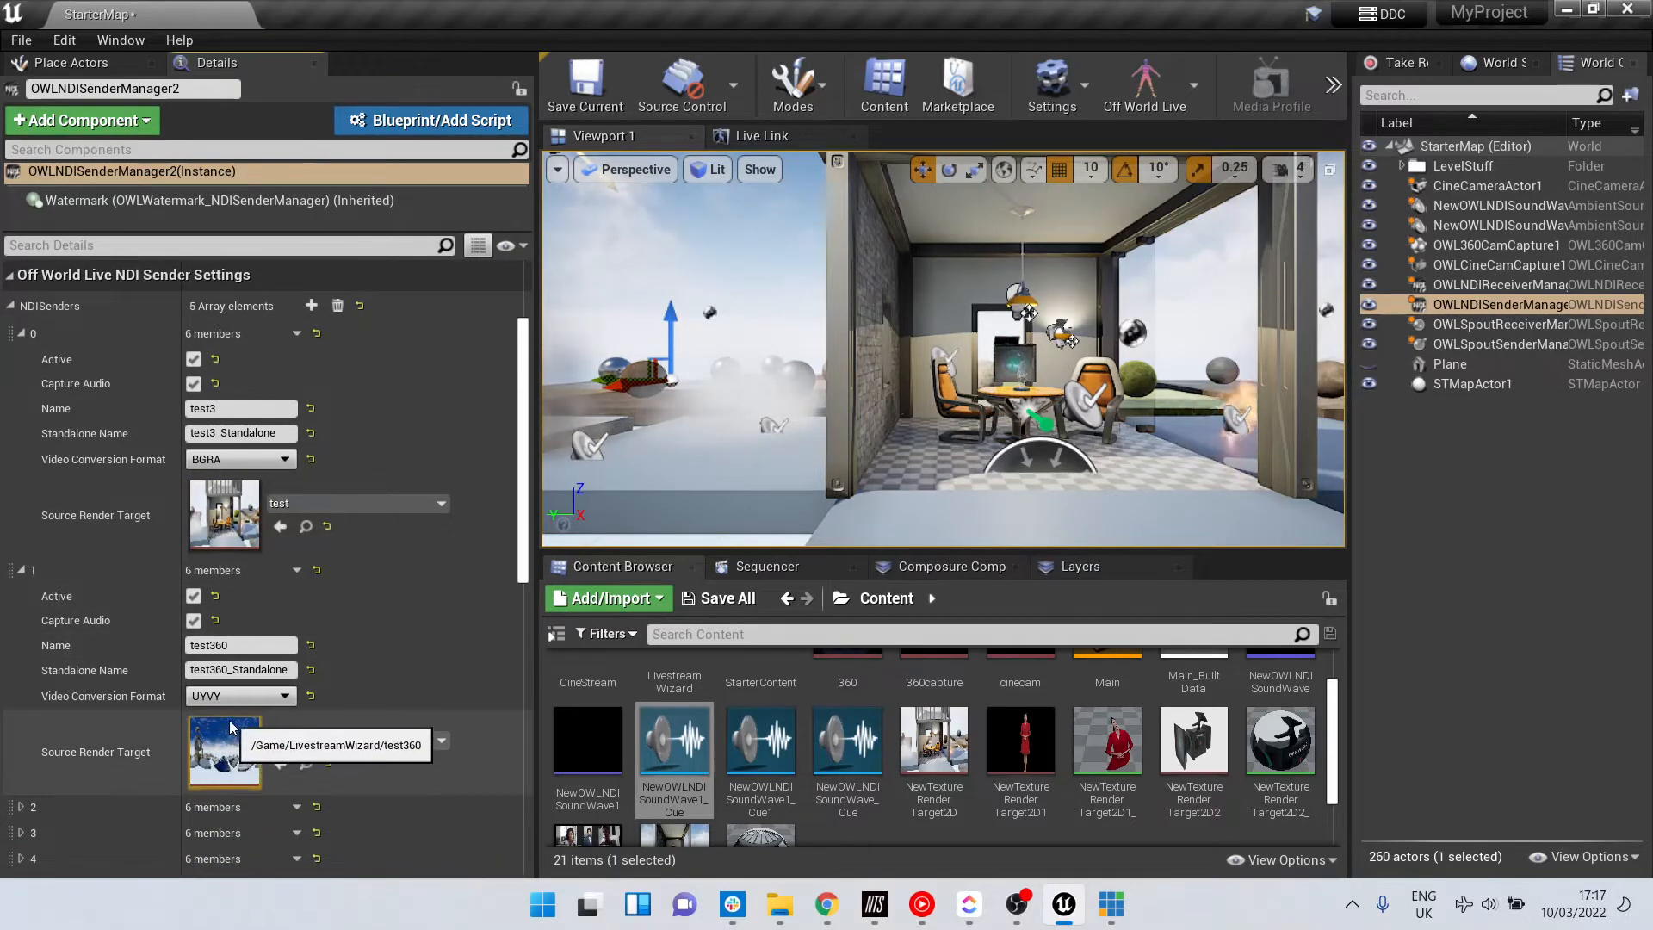
mouse_move(1484, 265)
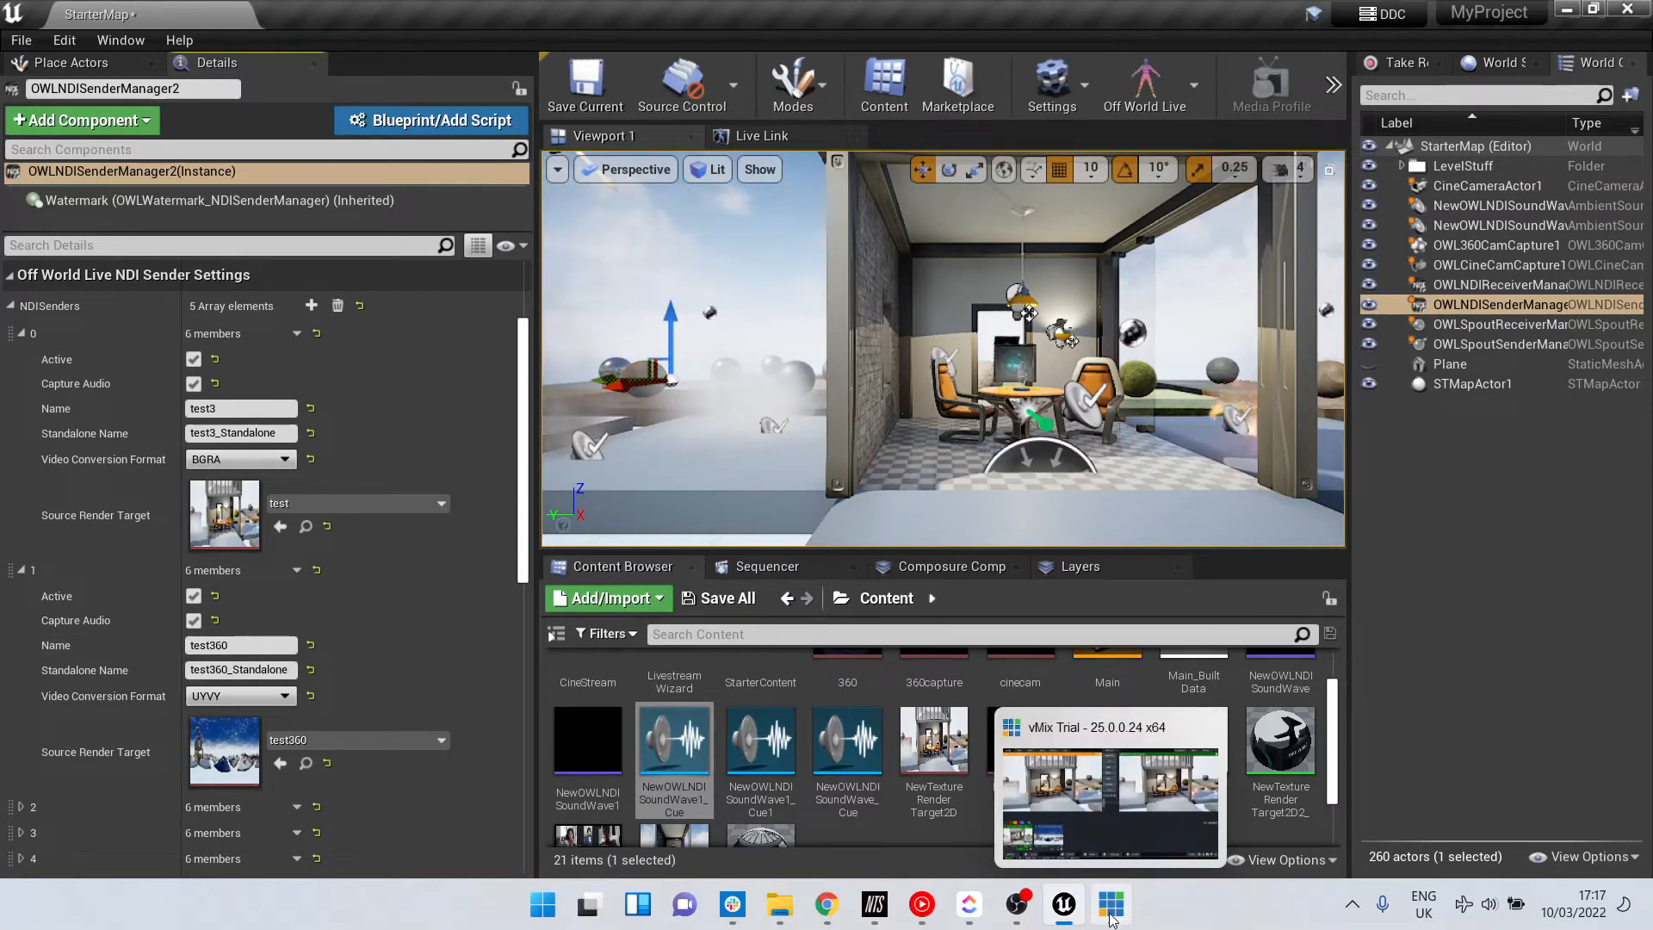
Switch to vMix and load input 1 (NDI test3) into Preview
click(1110, 904)
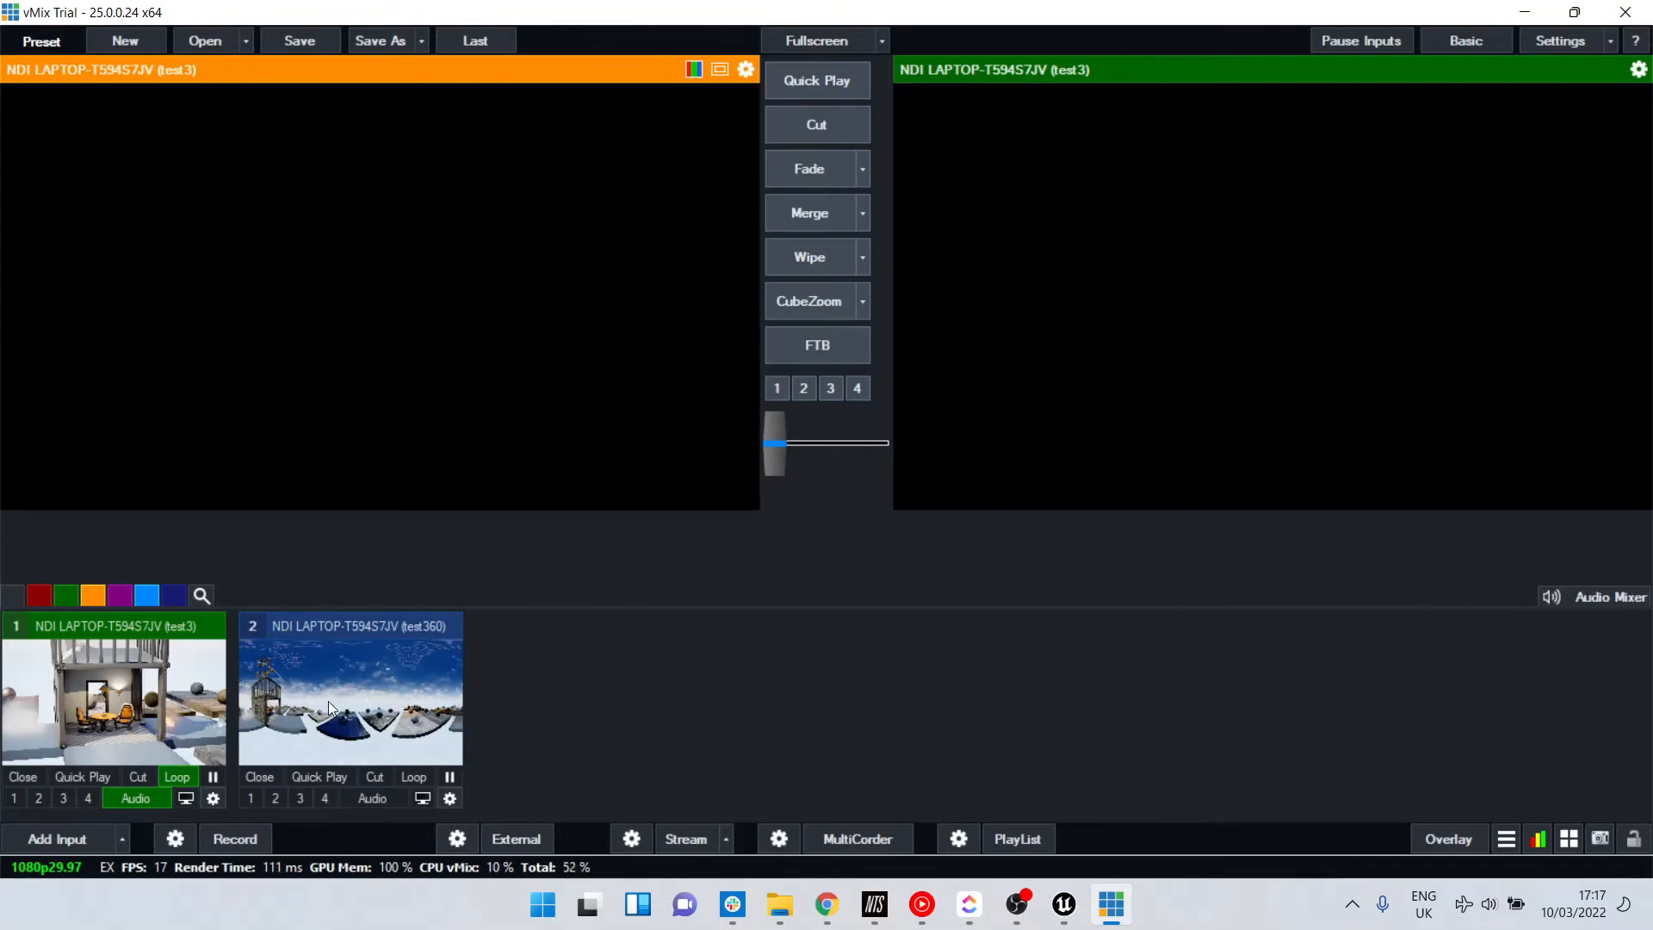
click(348, 702)
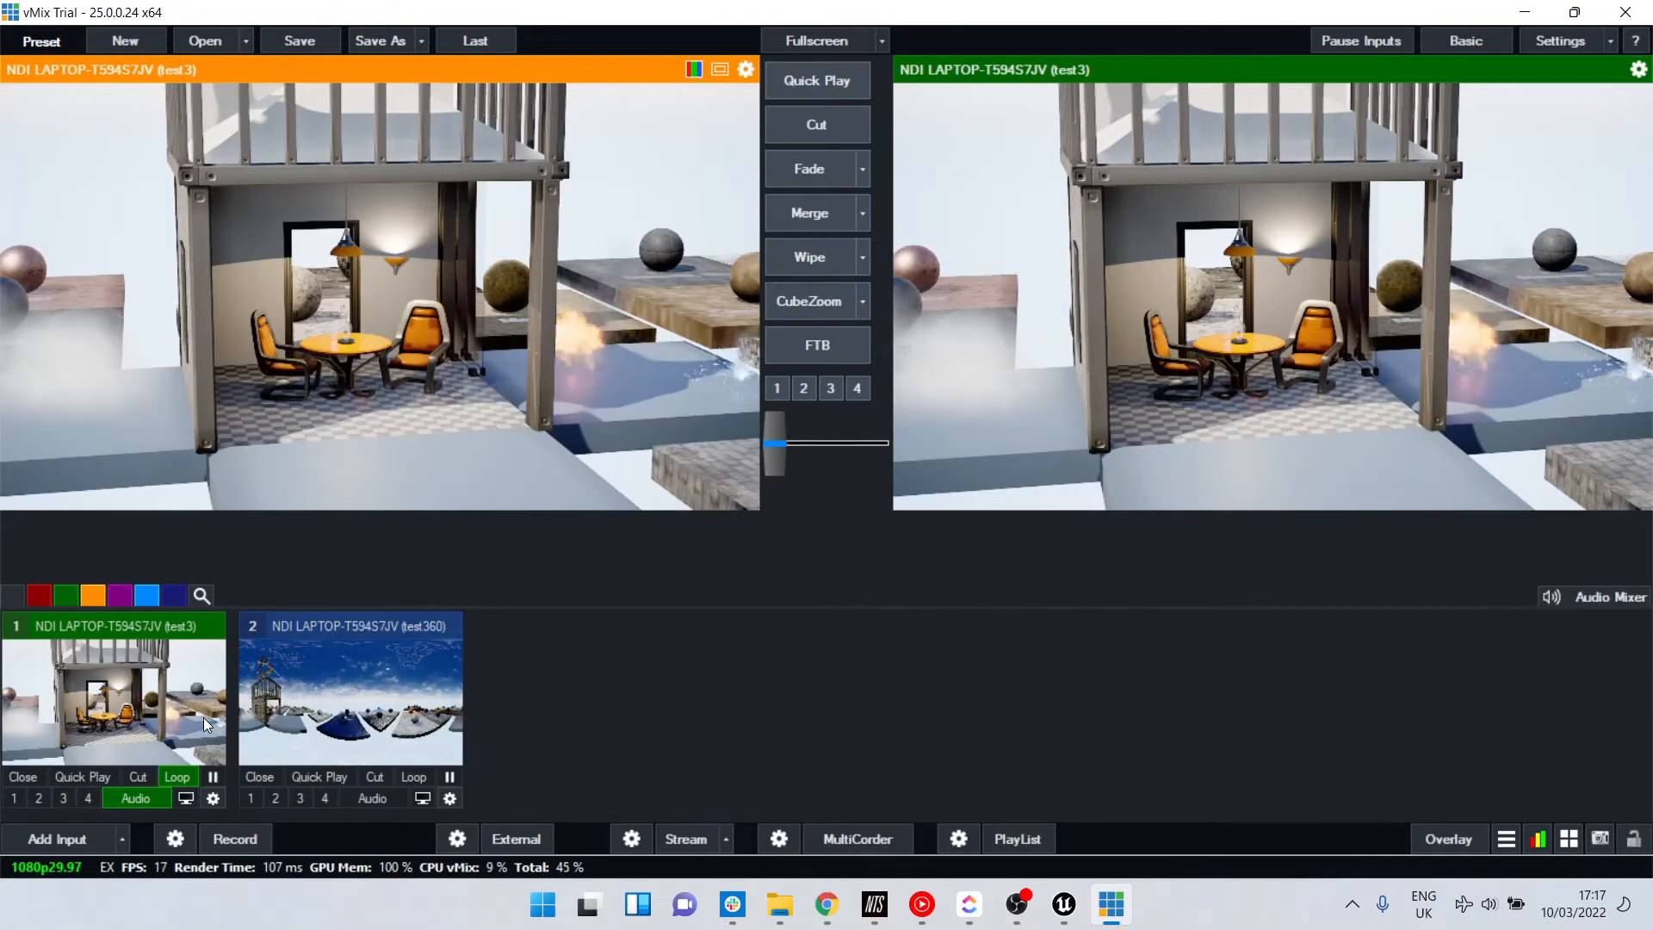
mouse_move(695, 668)
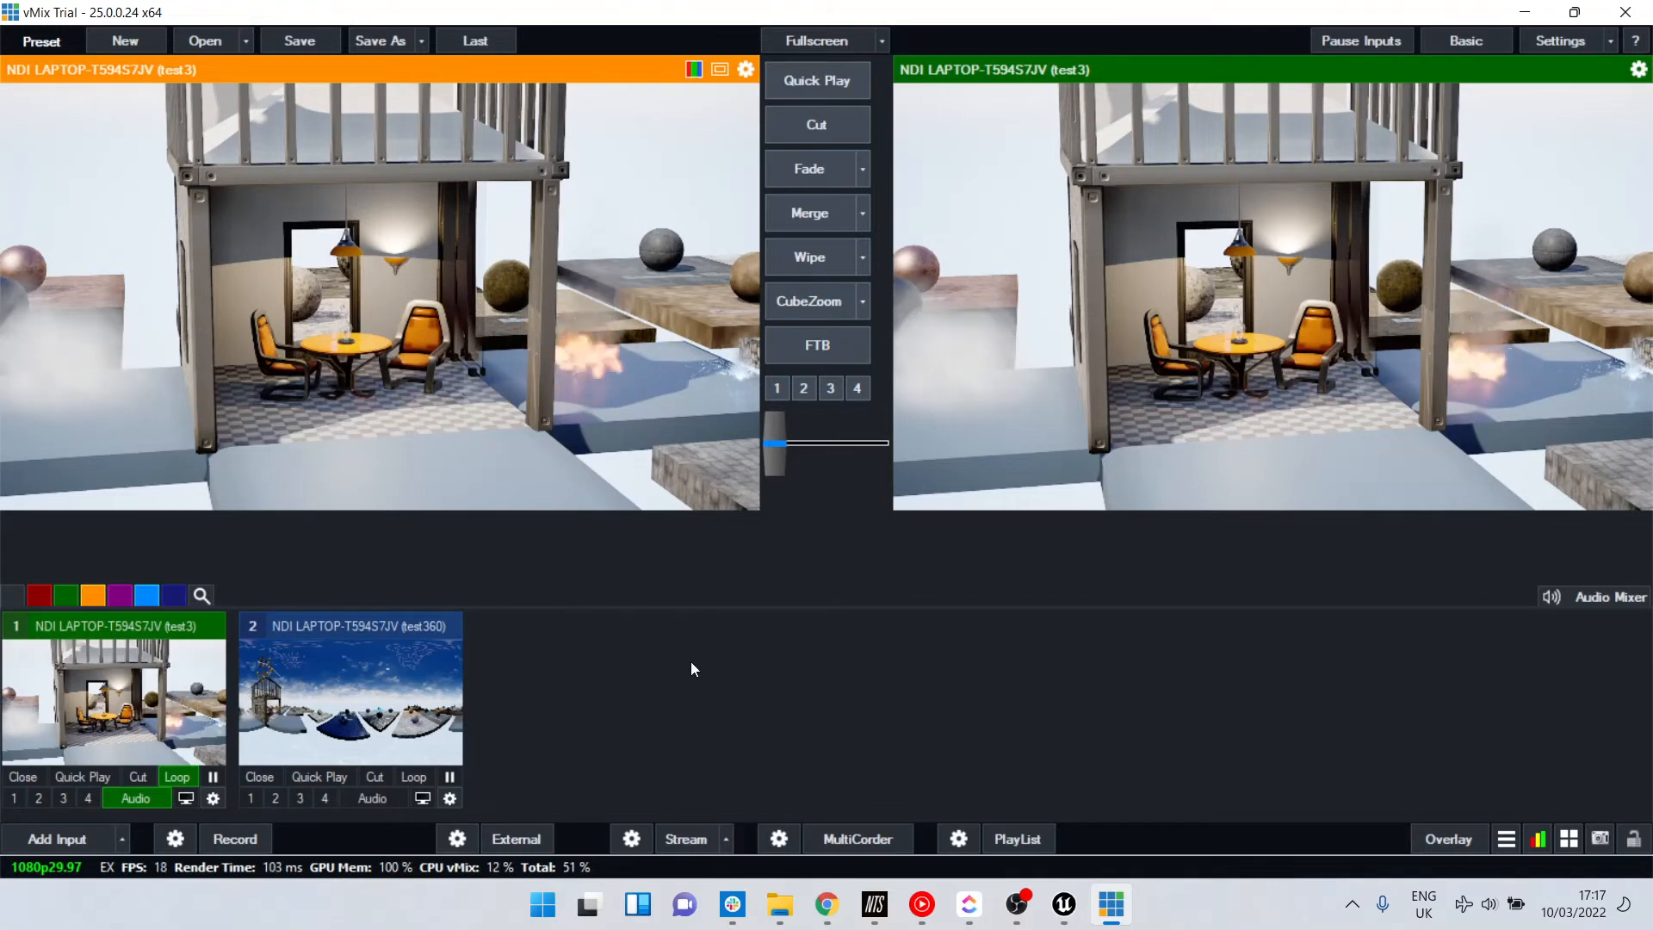
mouse_move(53, 841)
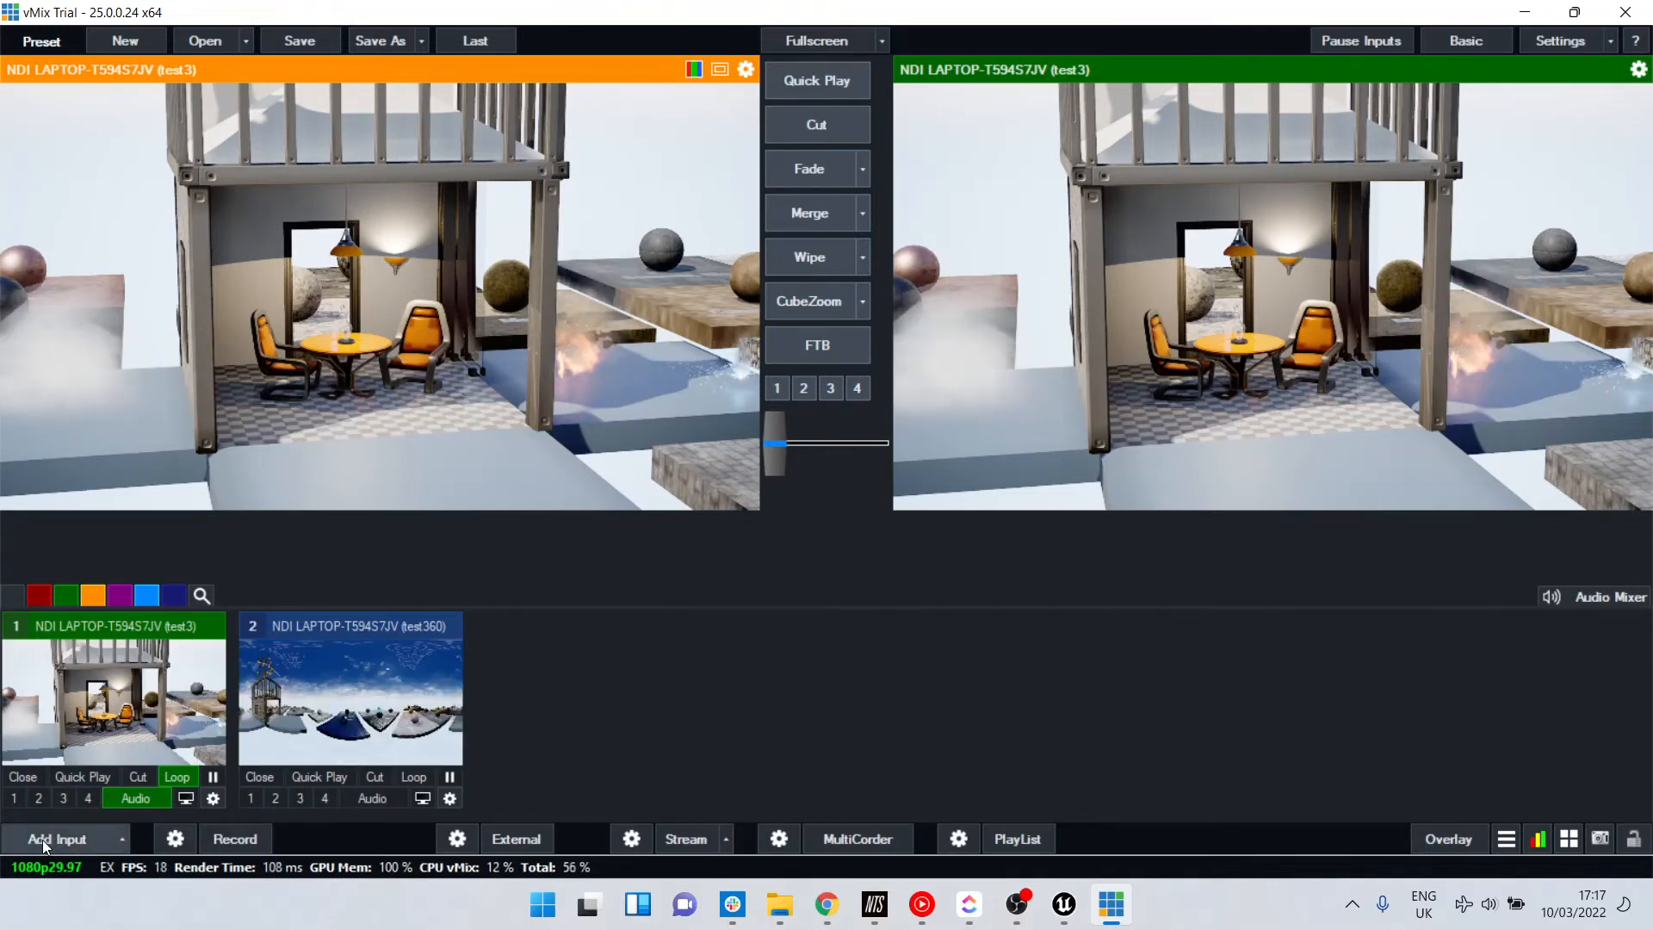
Add a new input and browse the NDI source list including test3, test360 and zoom
click(47, 838)
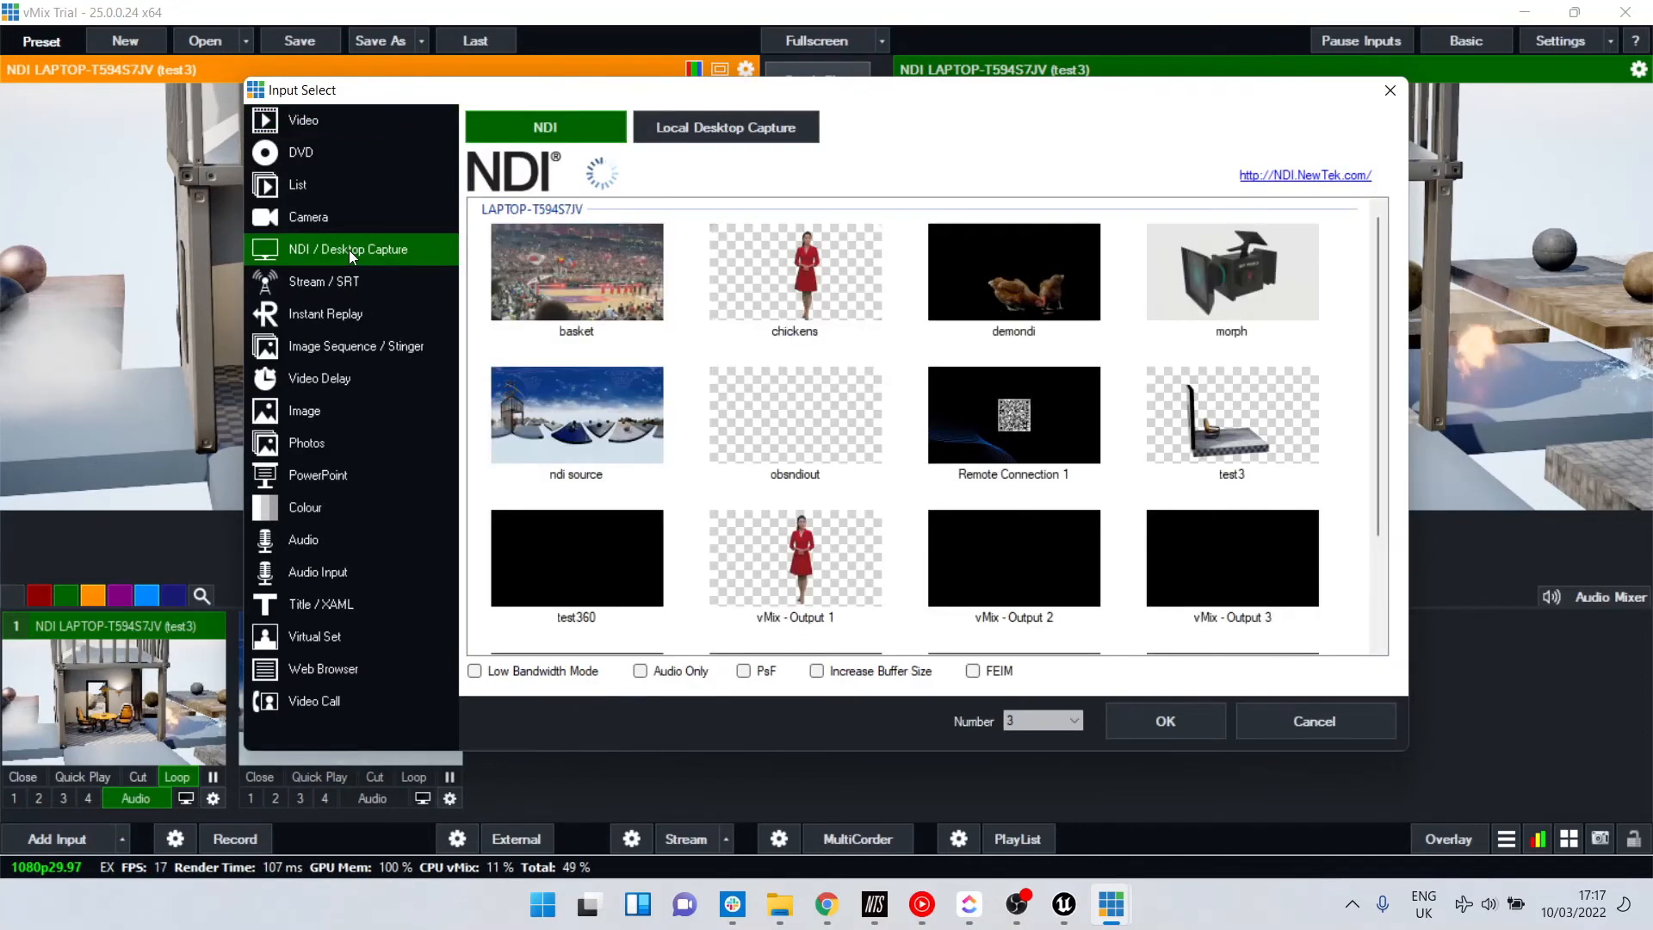
scroll(down, 3)
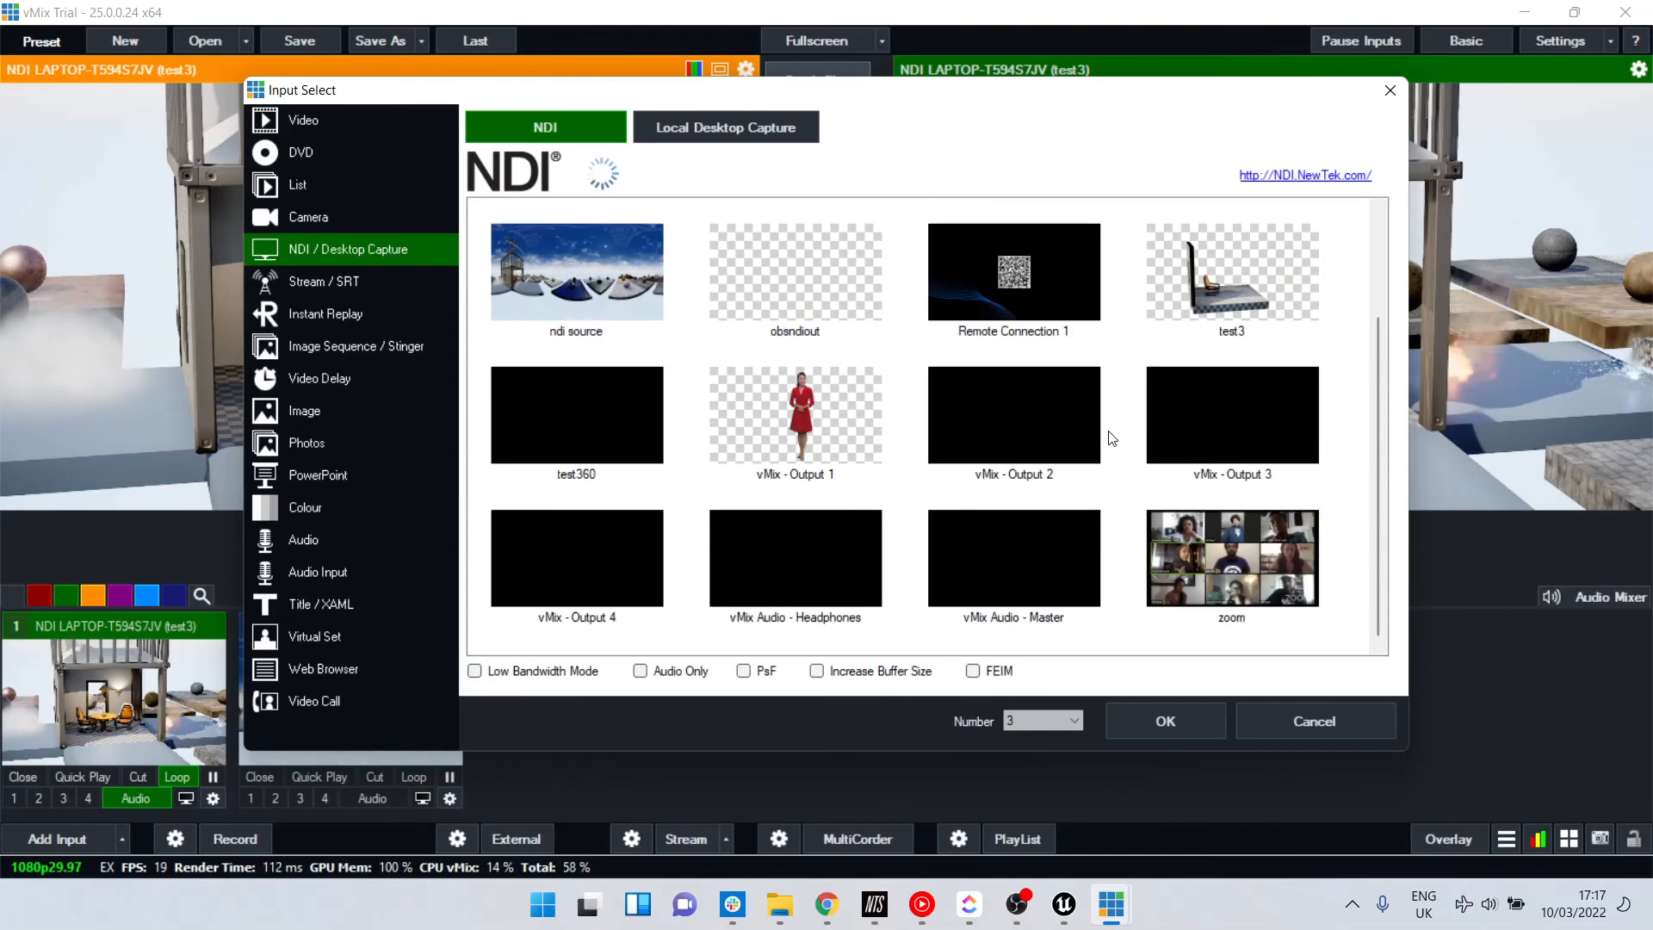